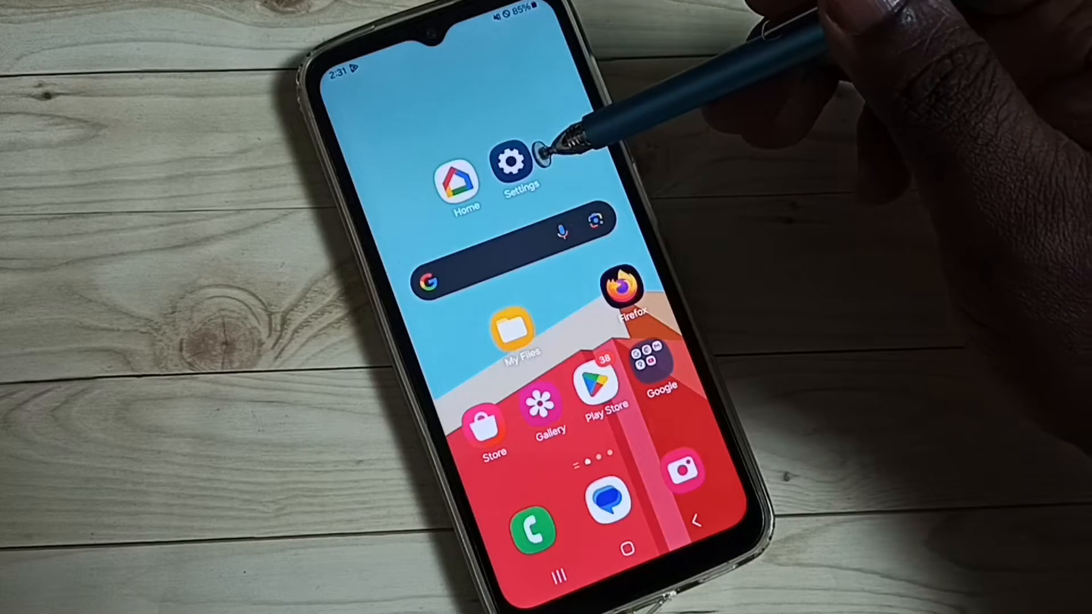
Launch Samsung Settings from the home screen and reach General management.
click(518, 167)
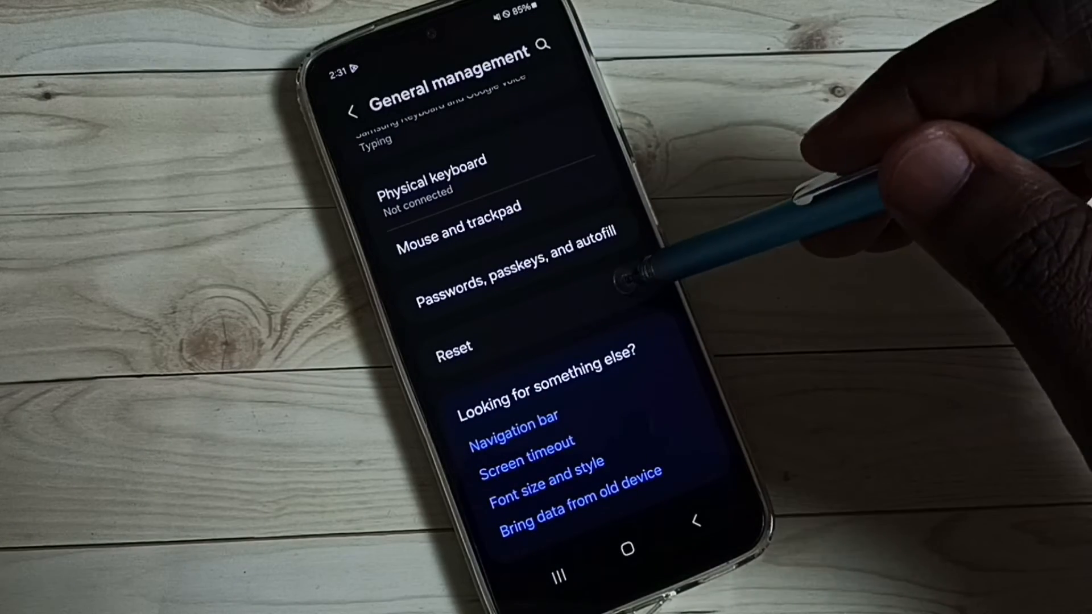
Open Reset in General management and scroll to the reset options.
click(453, 347)
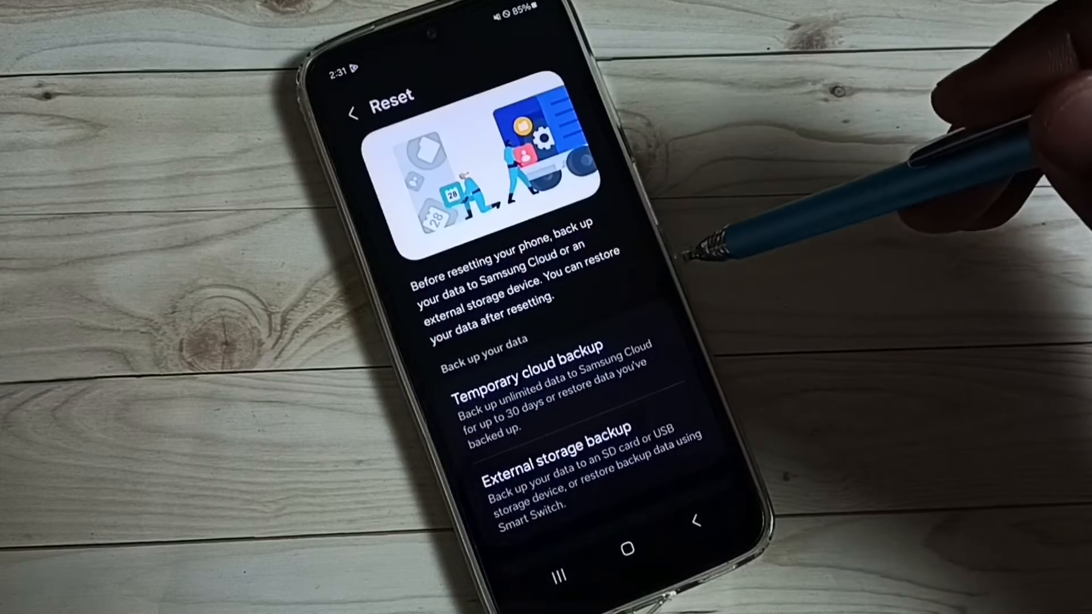
scroll(down, 3)
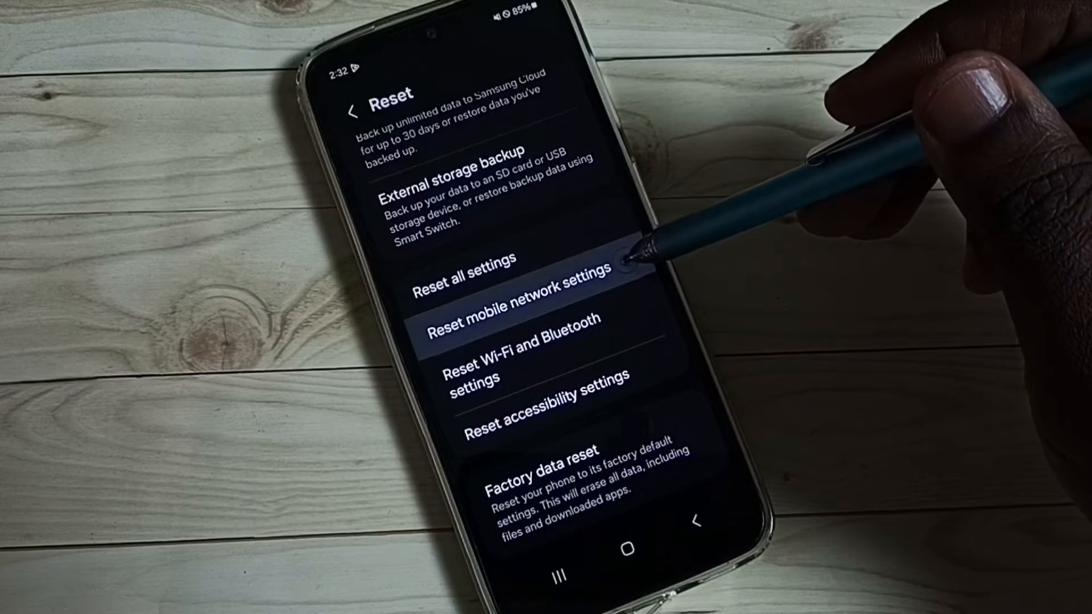
Choose Reset mobile network settings and confirm with the Reset button.
click(512, 325)
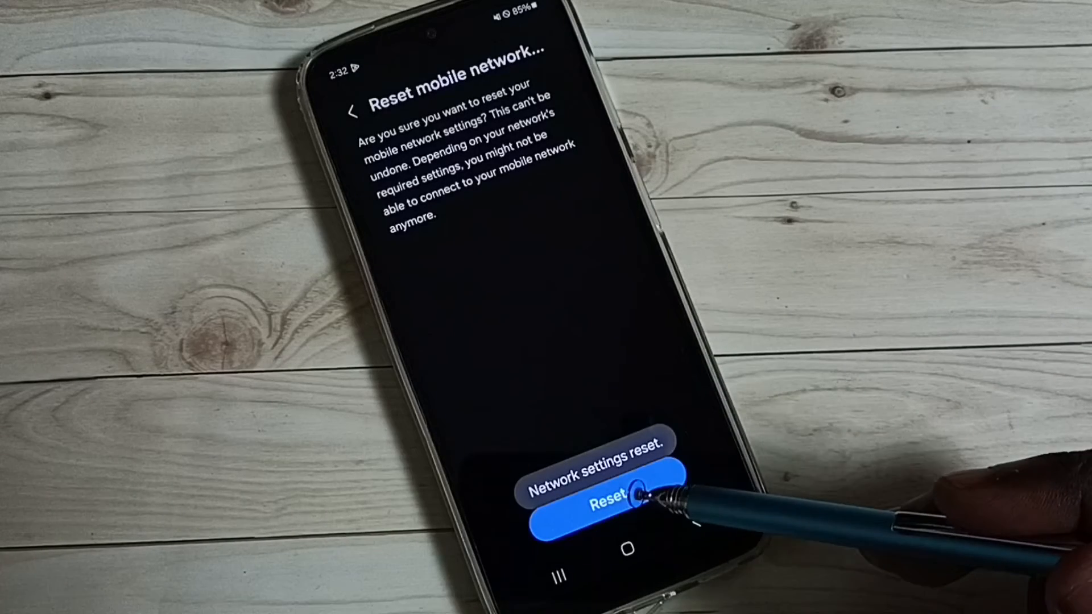
click(616, 494)
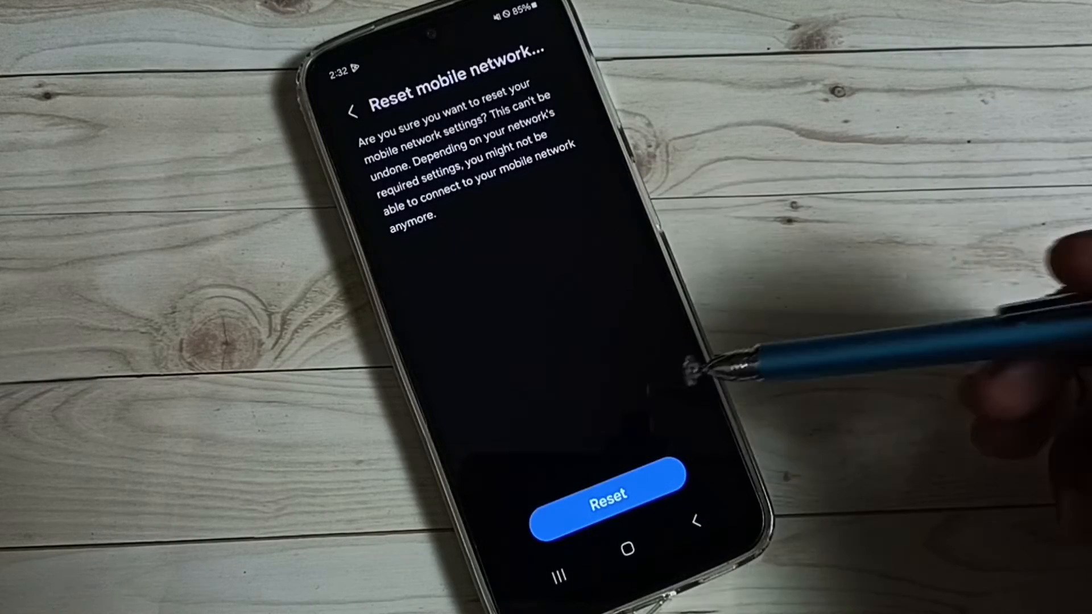